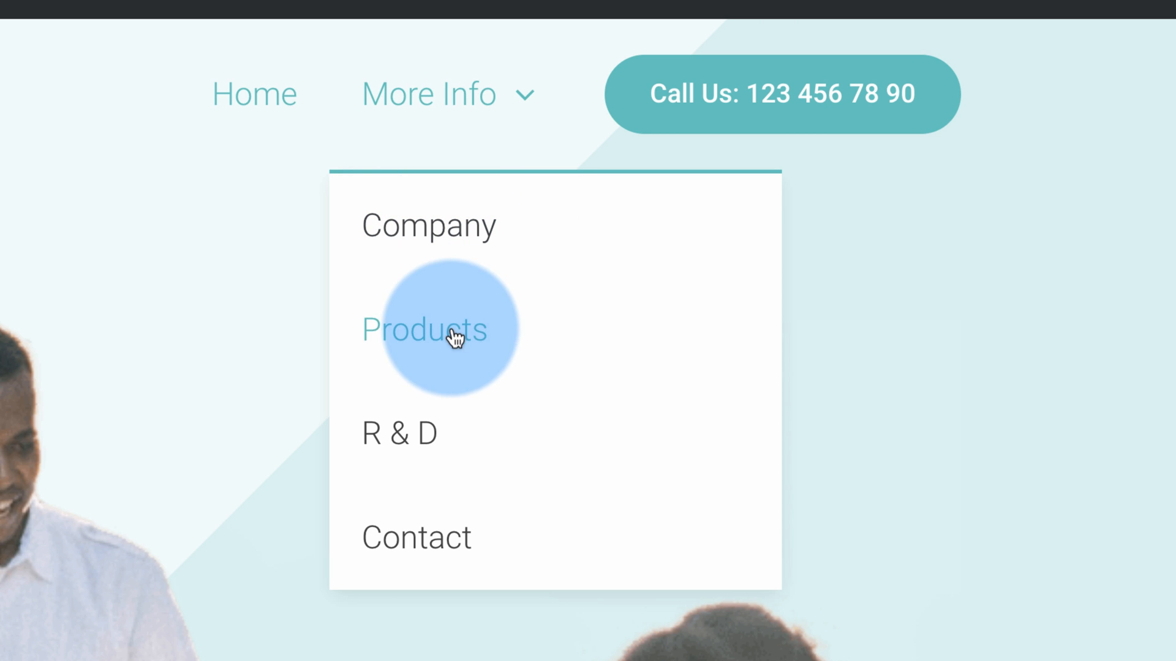
{"action": "mouse_move", "coordinate": [428, 94]}
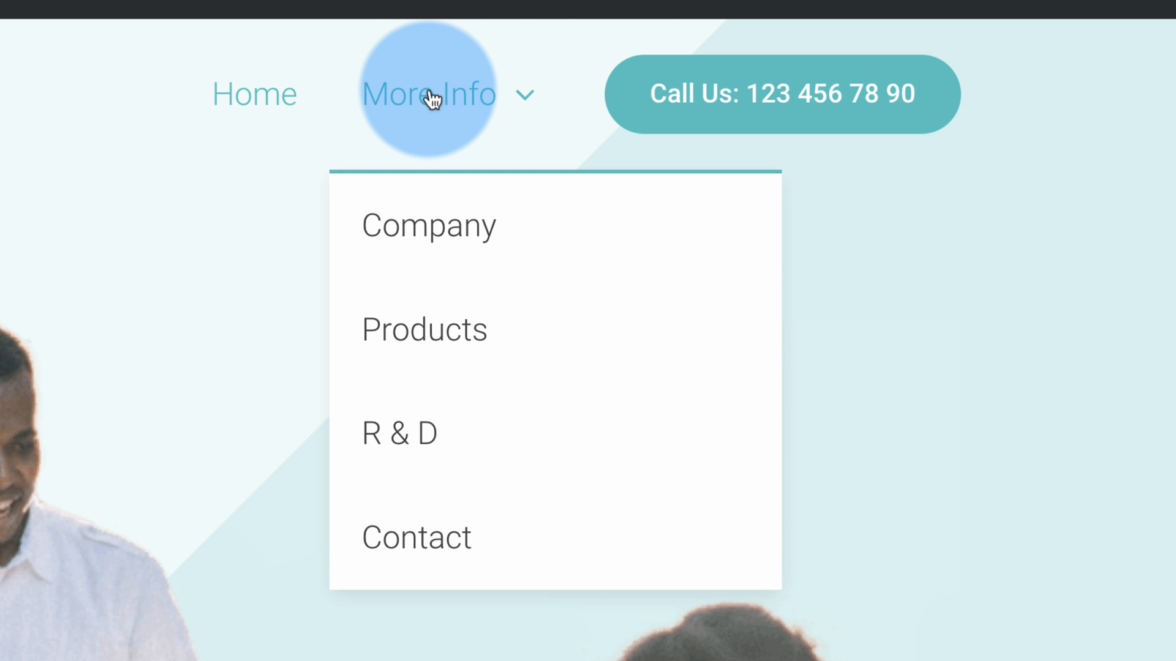
{"action": "mouse_move", "coordinate": [384, 109]}
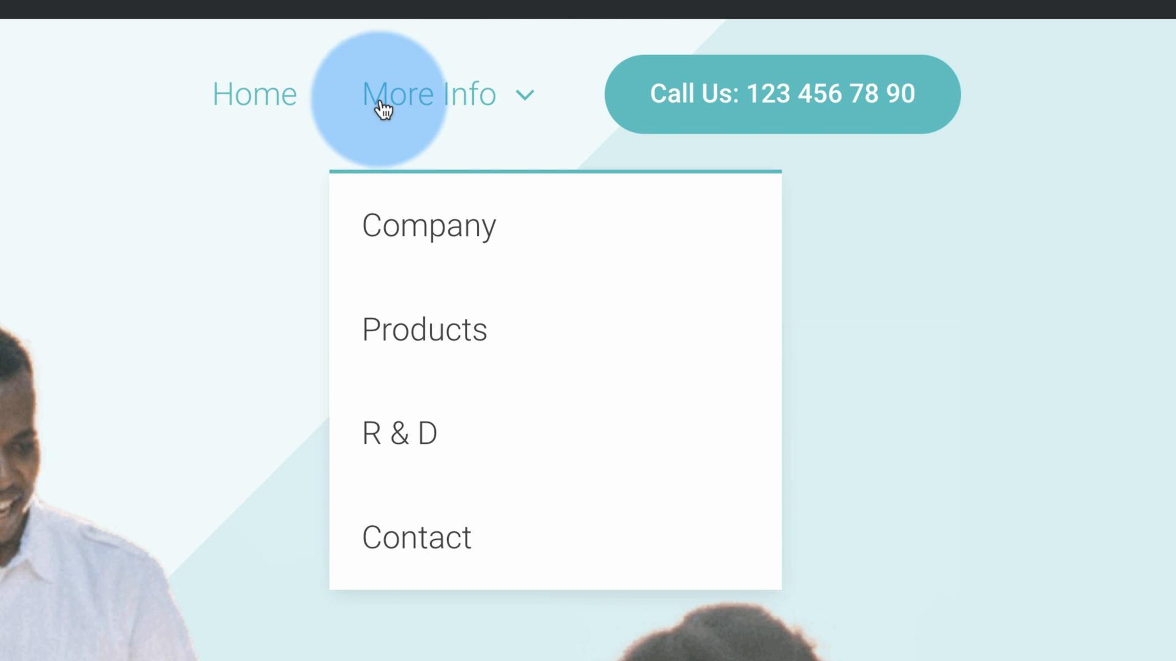
Open the Our Company page from the More Info menu item on the live site
{"action": "left_click", "coordinate": [428, 224]}
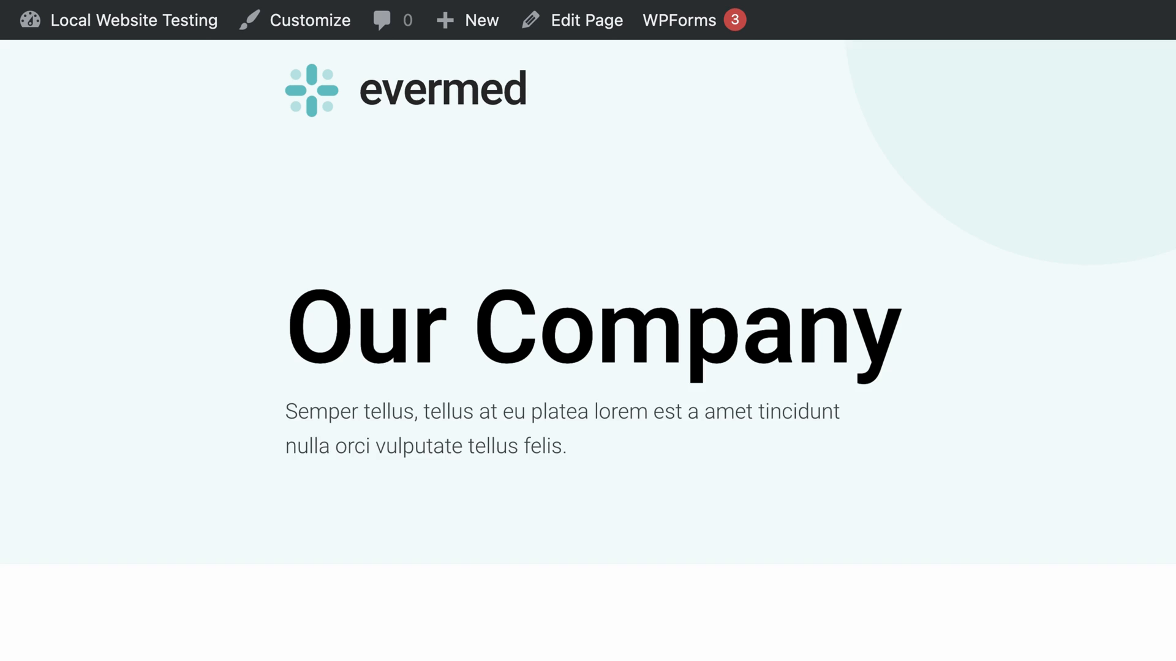
From the dashboard, view Appearance > Menus > Manage Locations for theme location assignments
{"action": "left_click", "coordinate": [135, 20]}
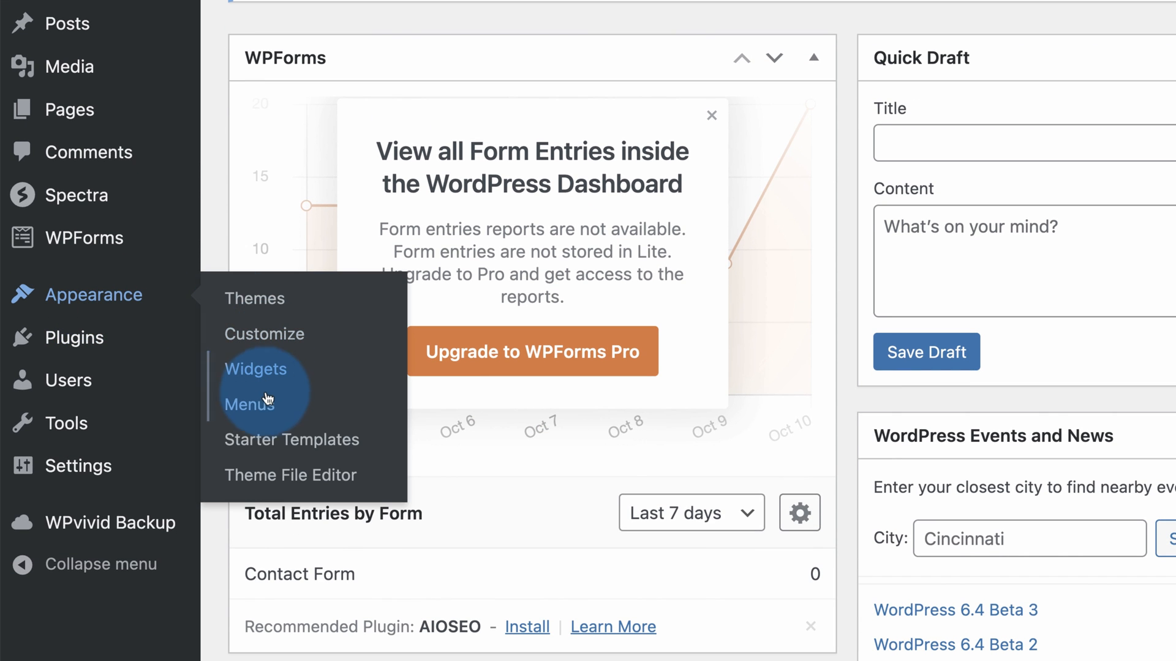
{"action": "left_click", "coordinate": [249, 404]}
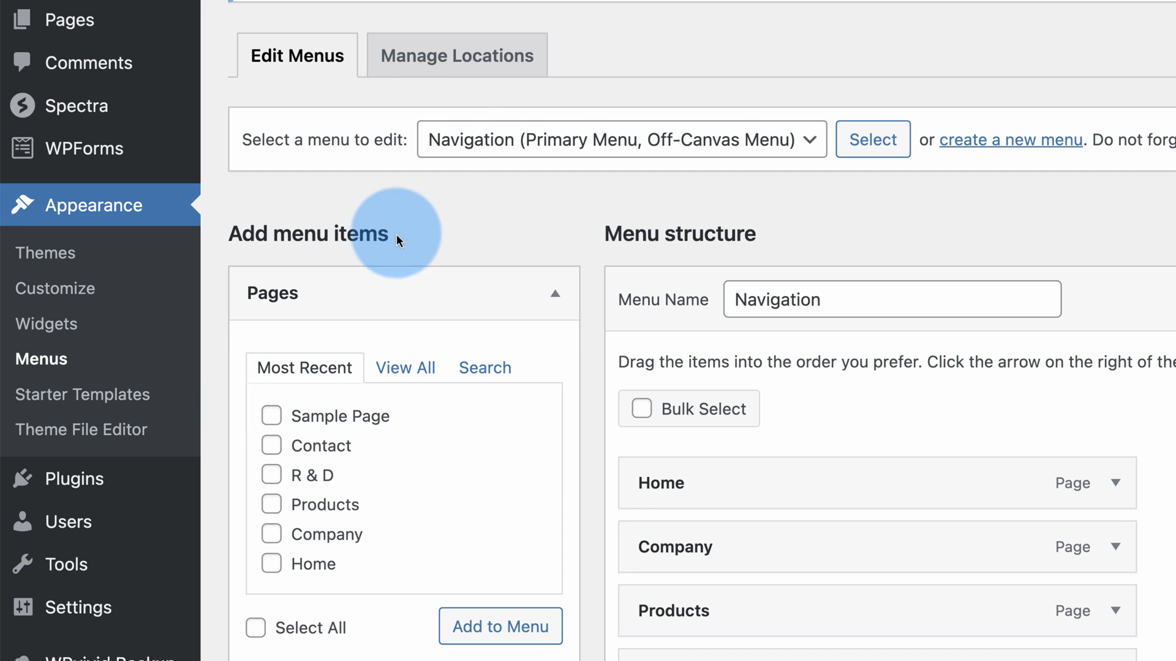
{"action": "left_click", "coordinate": [457, 56]}
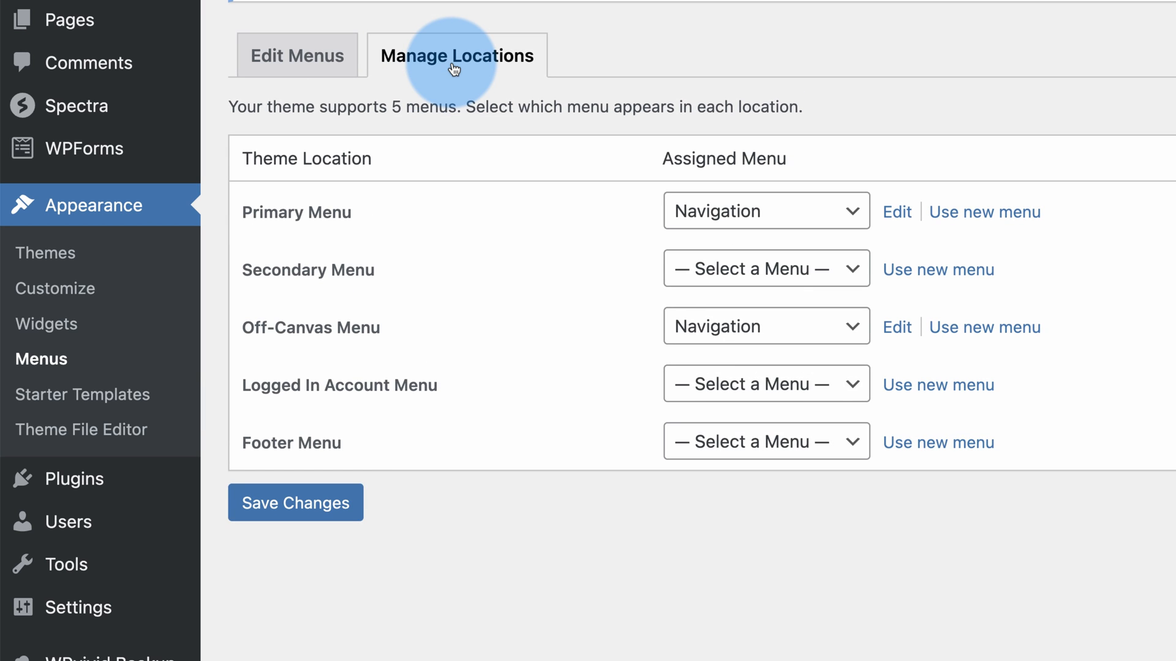
{"action": "mouse_move", "coordinate": [305, 221]}
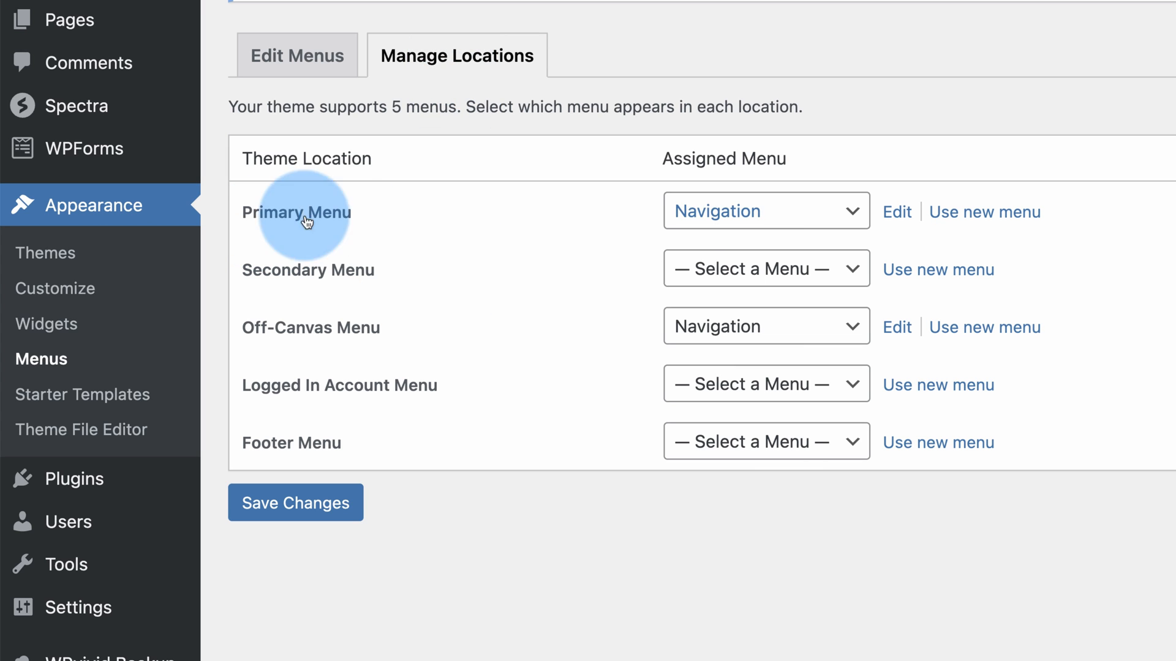
{"action": "mouse_move", "coordinate": [279, 289]}
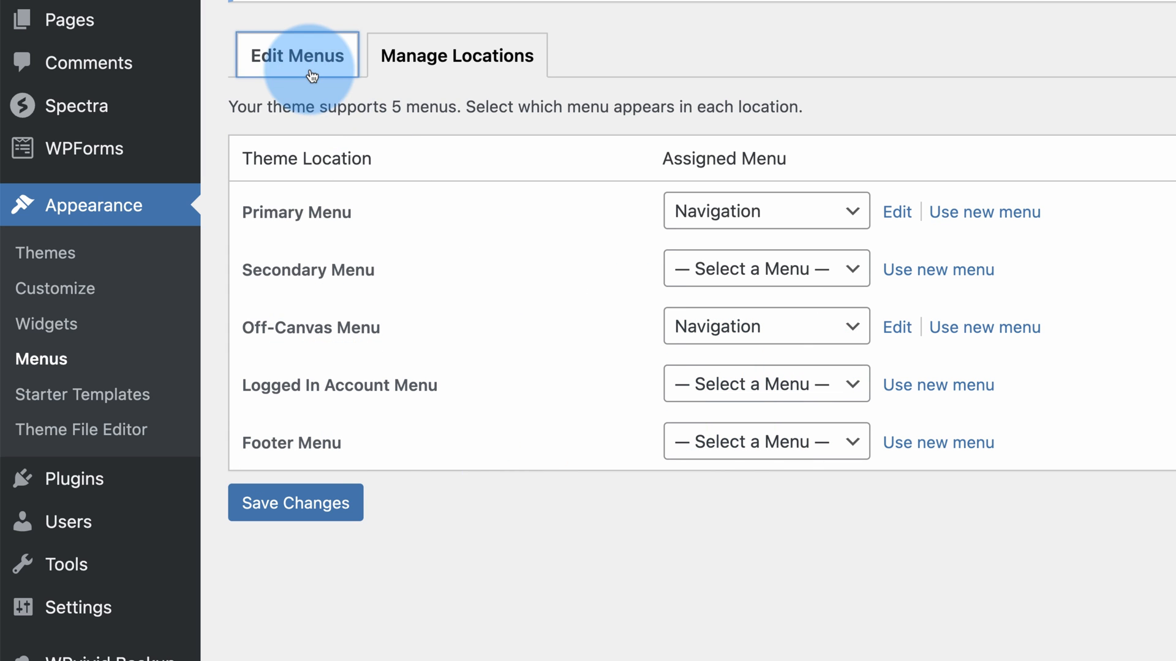
Load the Navigation menu in Edit Menus and scroll to its structure
{"action": "left_click", "coordinate": [297, 55]}
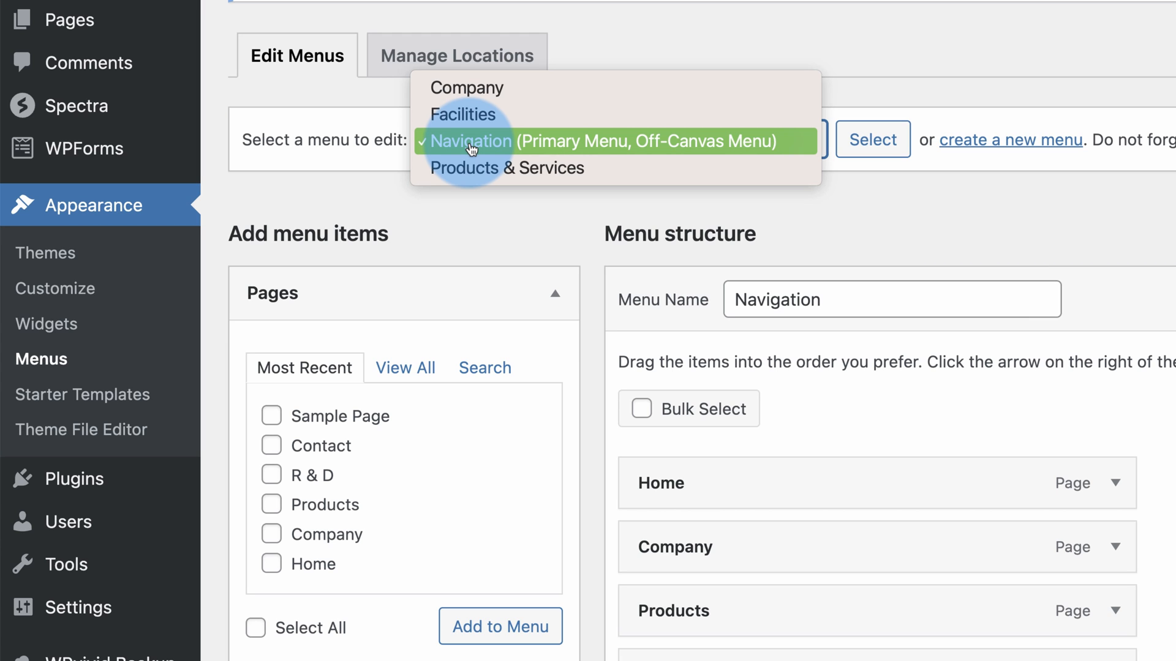
{"action": "left_click", "coordinate": [473, 141]}
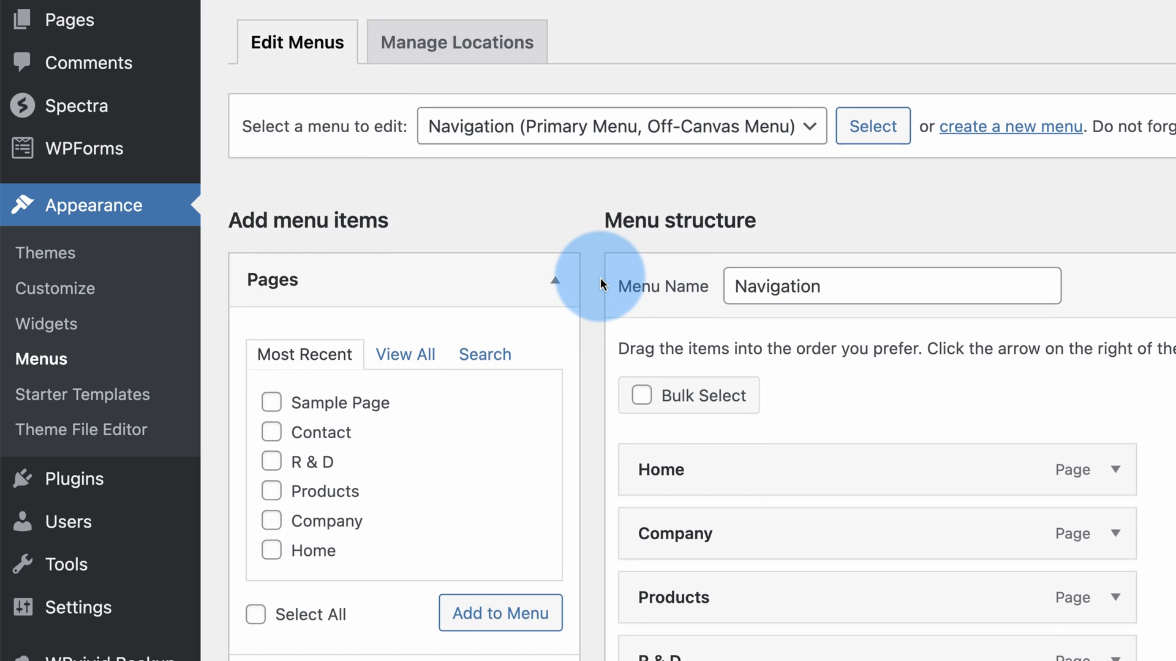
{"action": "scroll", "scroll_direction": "down", "scroll_amount": 3}
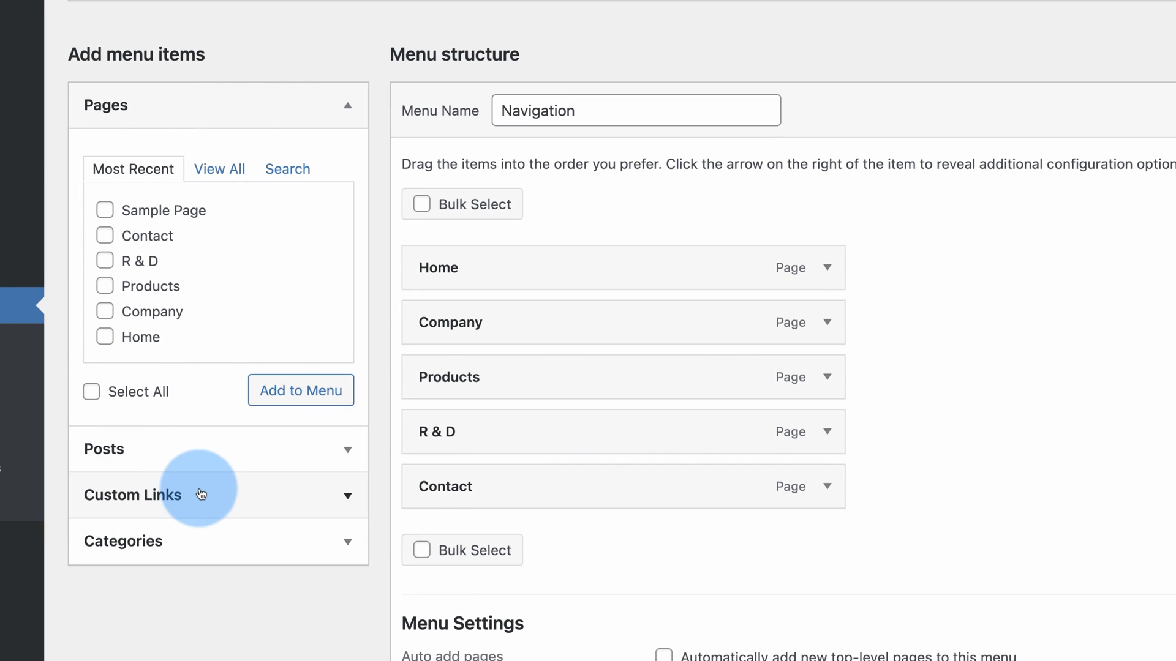
Add a 'More Info' custom link with URL '#' to the Navigation menu
{"action": "type", "text": "More Info"}
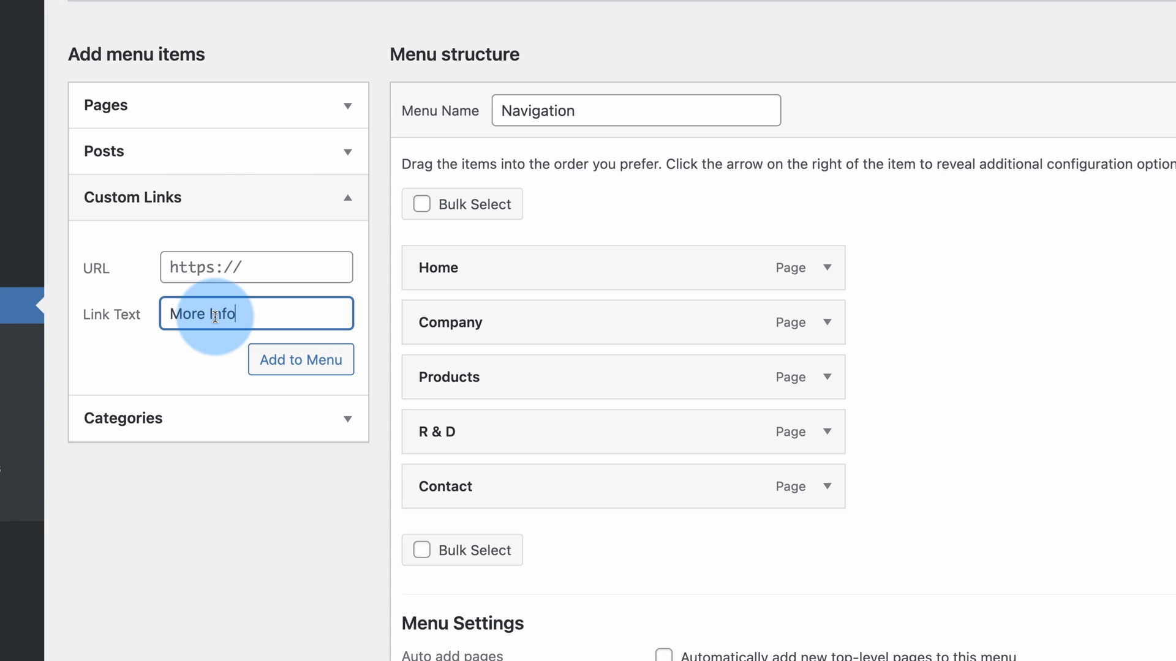
{"action": "left_click", "coordinate": [256, 267]}
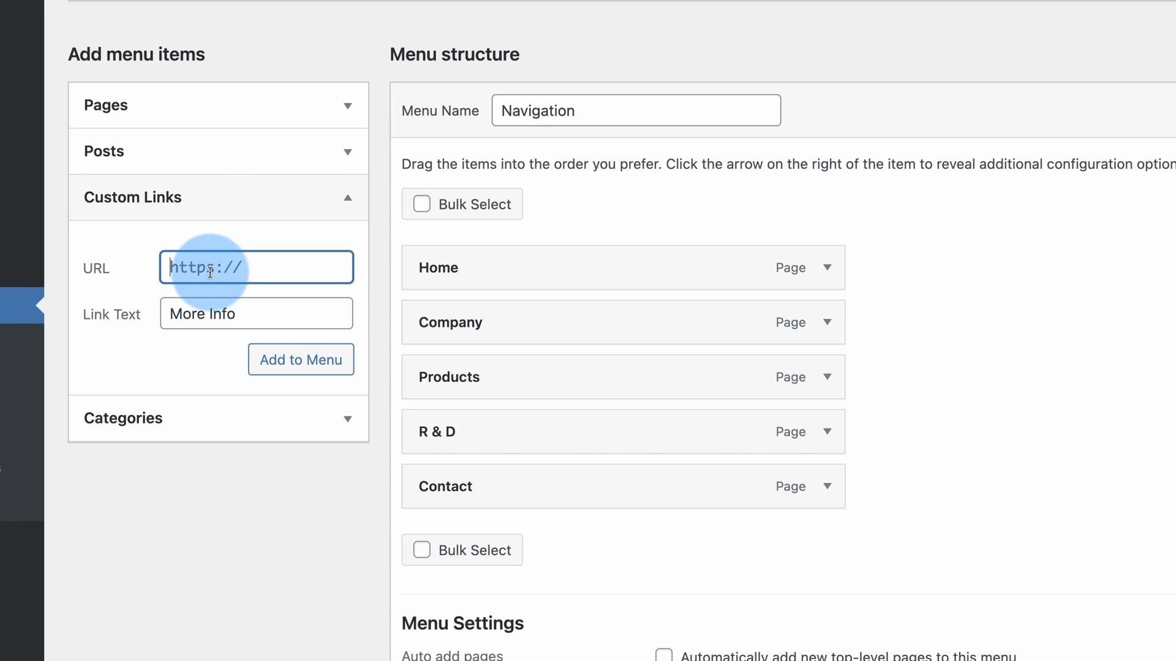
{"action": "type", "text": "#"}
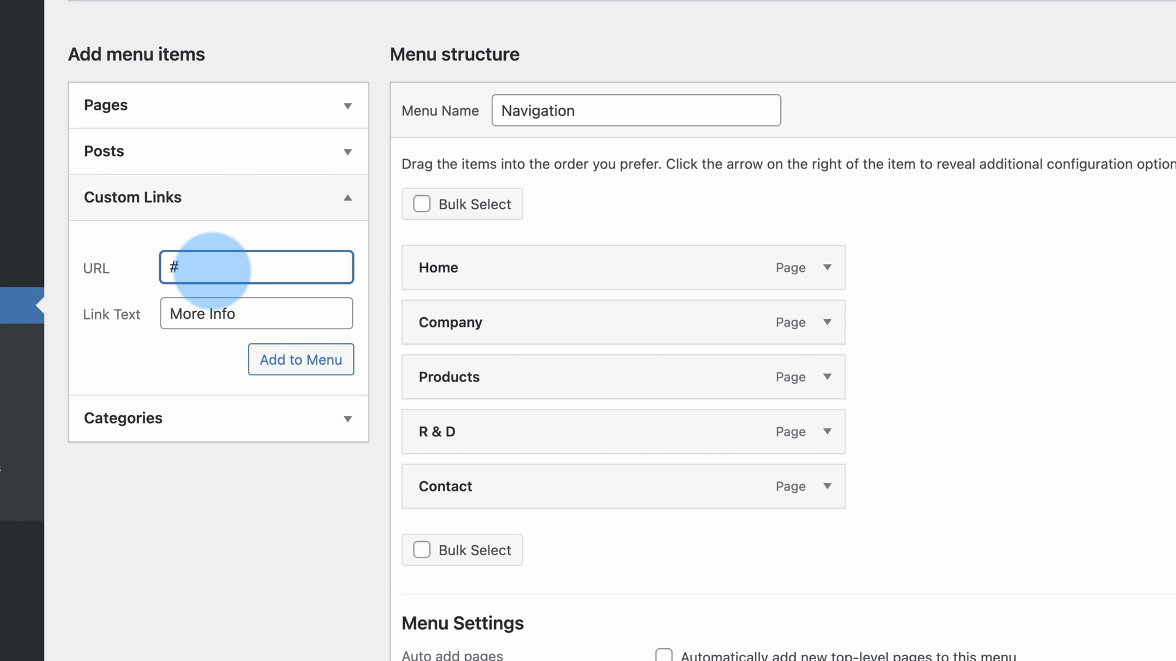
{"action": "left_click", "coordinate": [300, 360]}
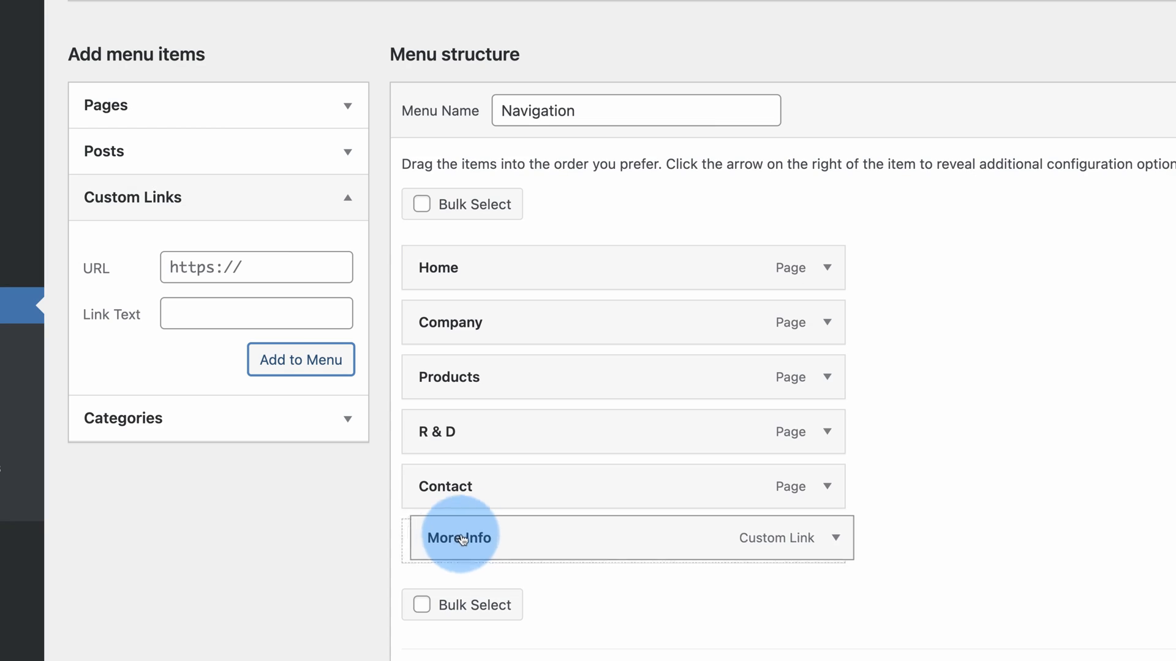
Move the More Info item up to sit directly after Home
{"action": "left_click_drag", "start_coordinate": [458, 537], "coordinate": [450, 323]}
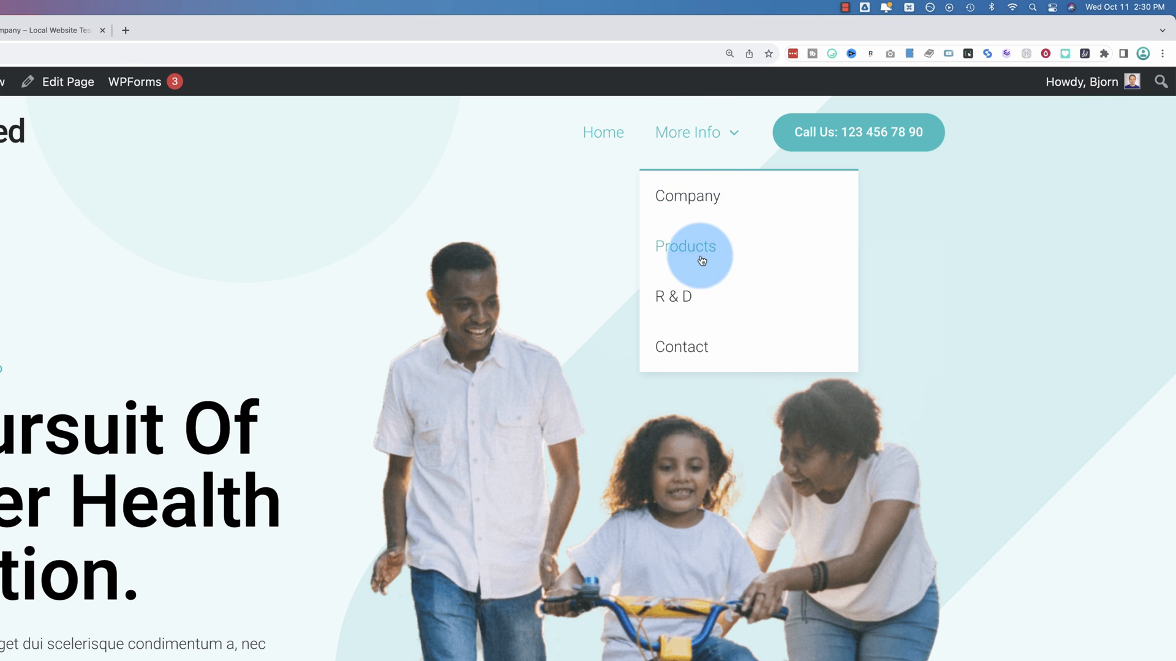
{"action": "mouse_move", "coordinate": [688, 264]}
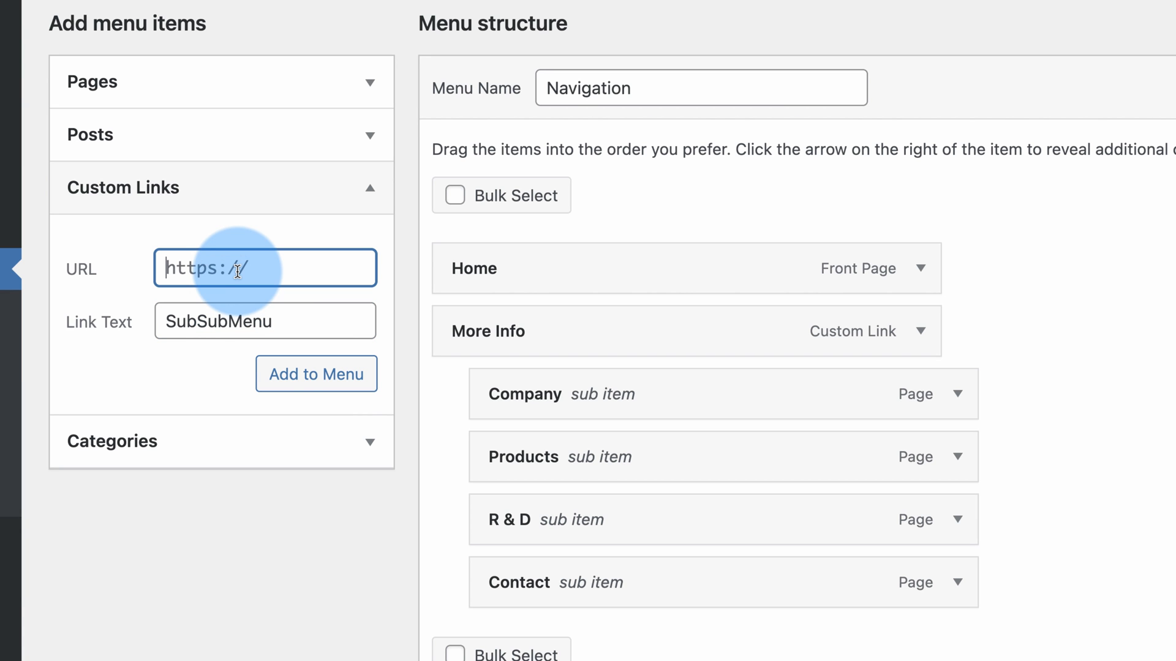
Add SubSubMenu below Products as a sub item and nest R & D beneath it
{"action": "left_click", "coordinate": [316, 373]}
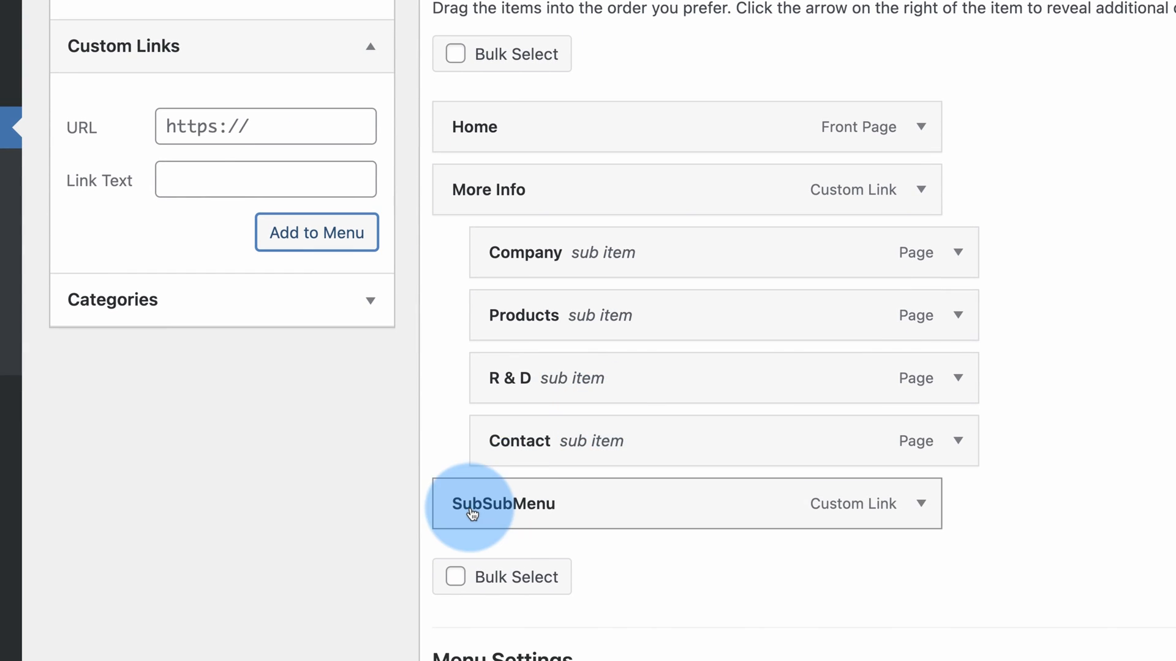
{"action": "left_click_drag", "start_coordinate": [470, 503], "coordinate": [498, 382]}
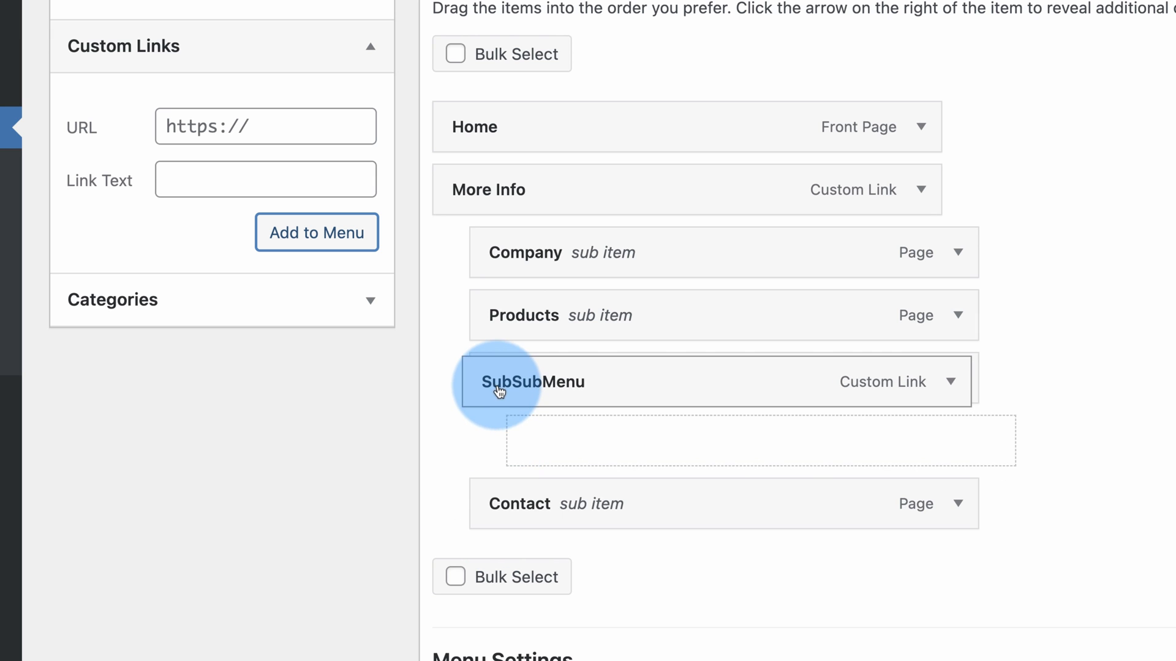
{"action": "left_click_drag", "start_coordinate": [498, 392], "coordinate": [554, 441]}
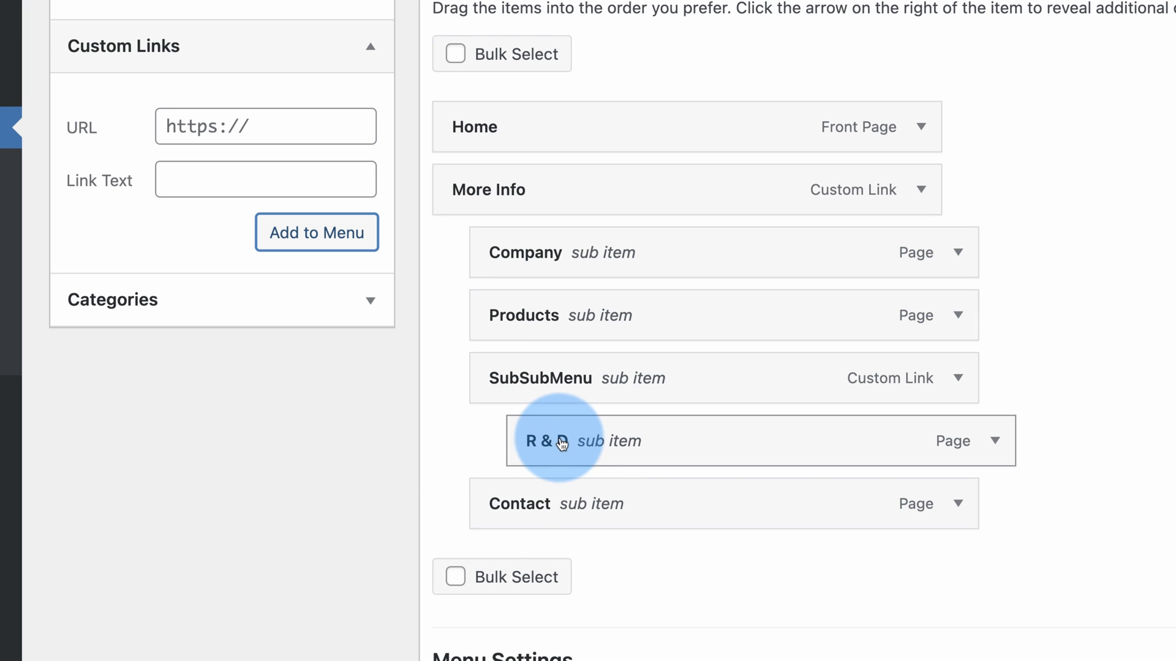
{"action": "scroll", "scroll_direction": "down", "scroll_amount": 3}
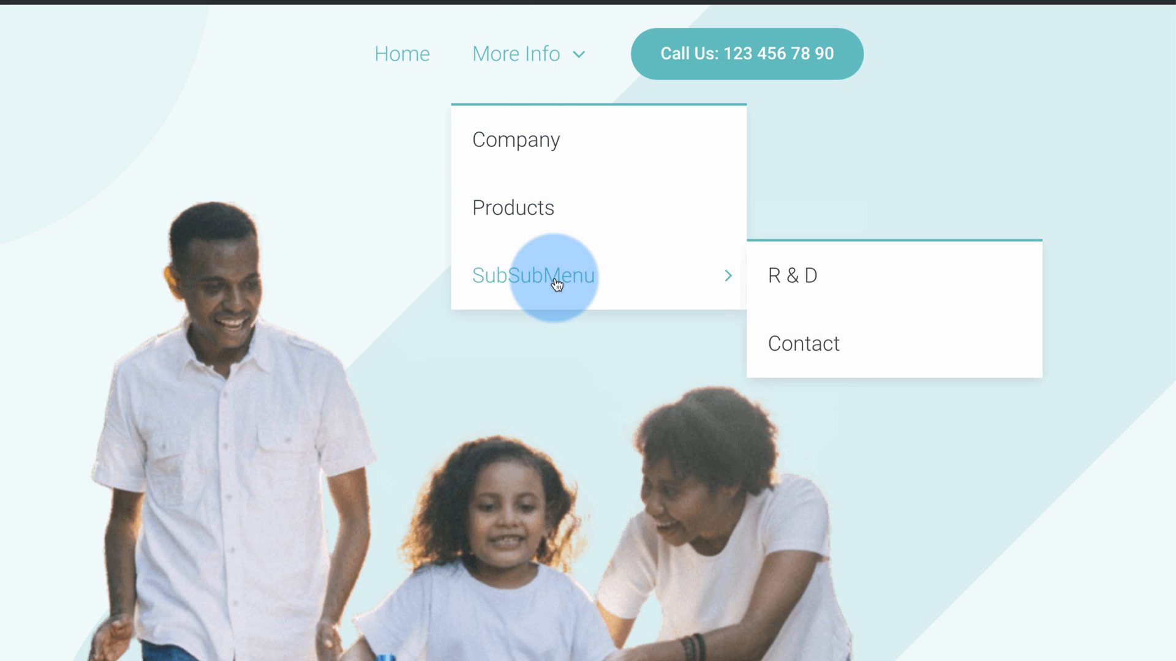
{"action": "mouse_move", "coordinate": [525, 283]}
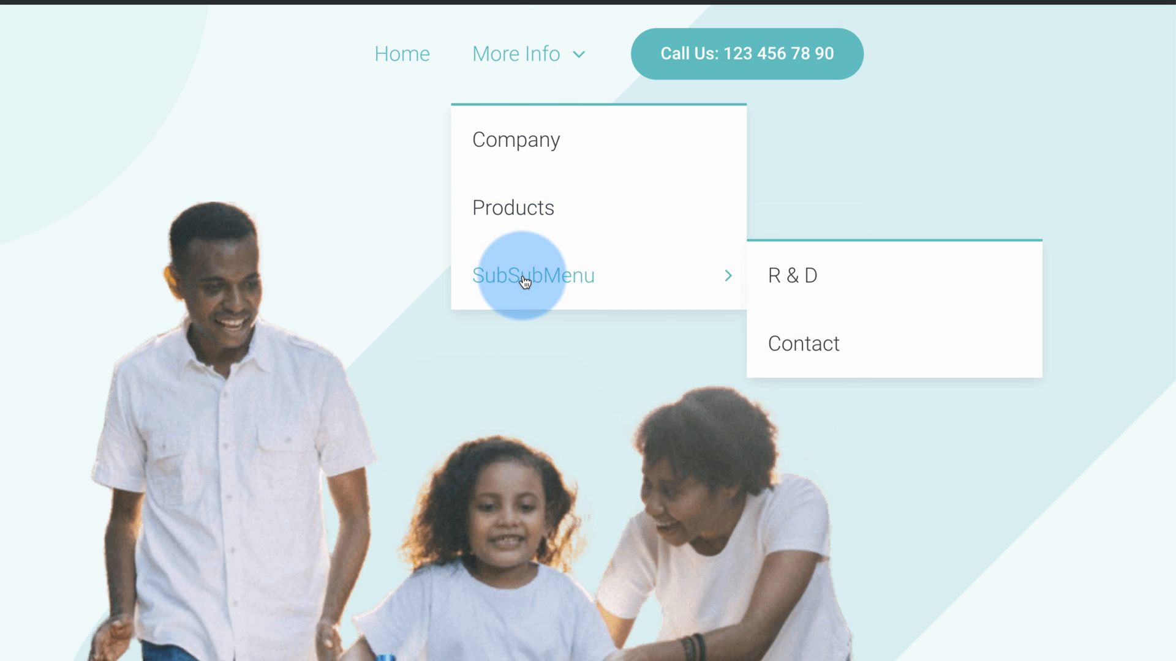
{"action": "mouse_move", "coordinate": [578, 264]}
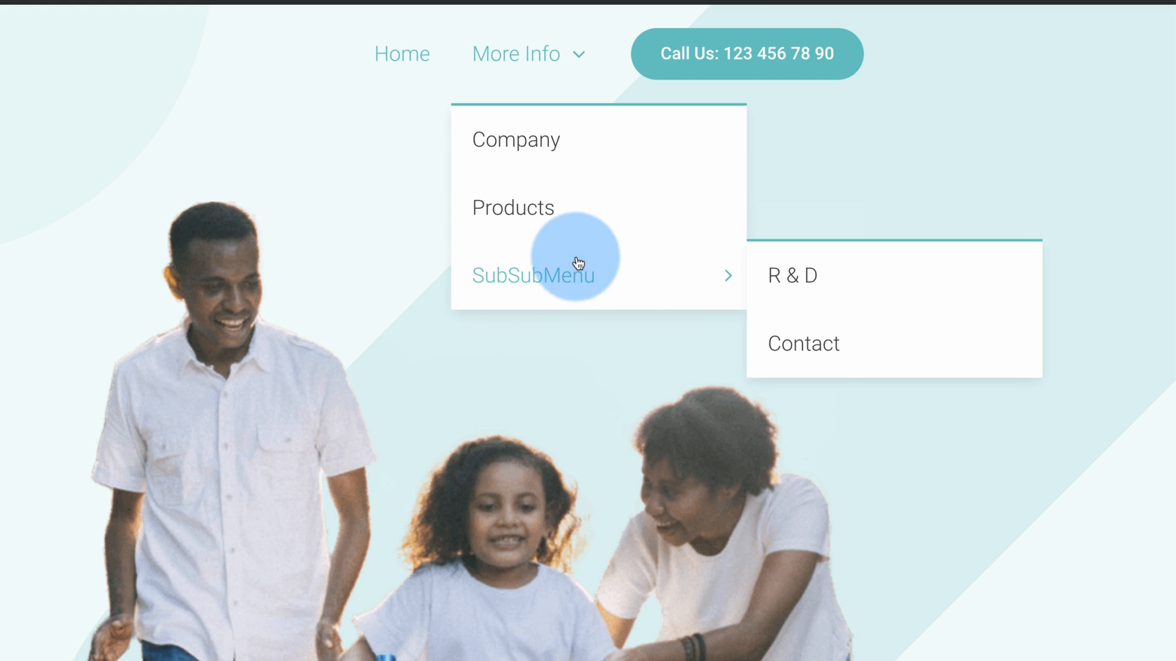